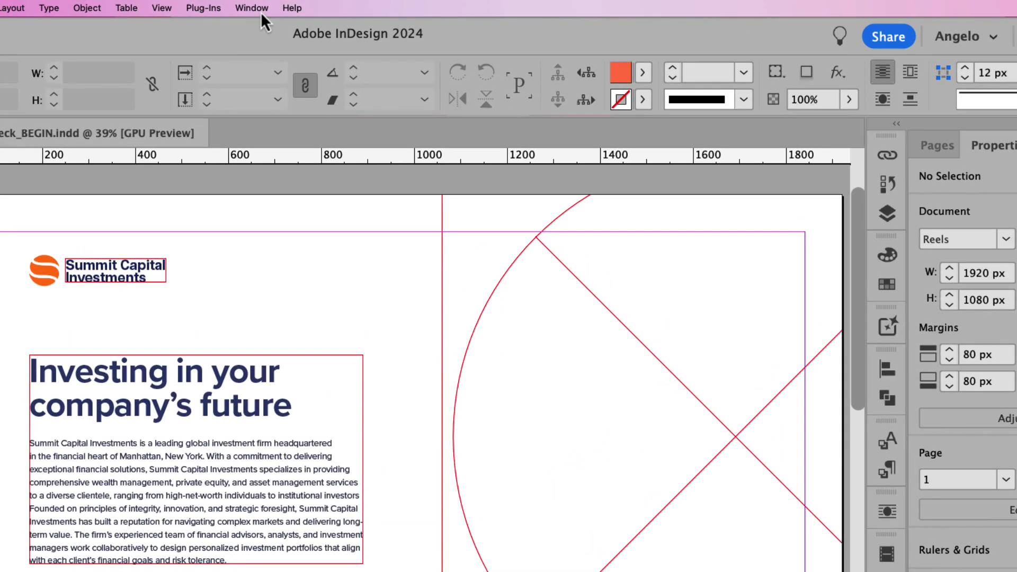
Open the Text to Image (Beta) panel from the Window menu
left_click(252, 8)
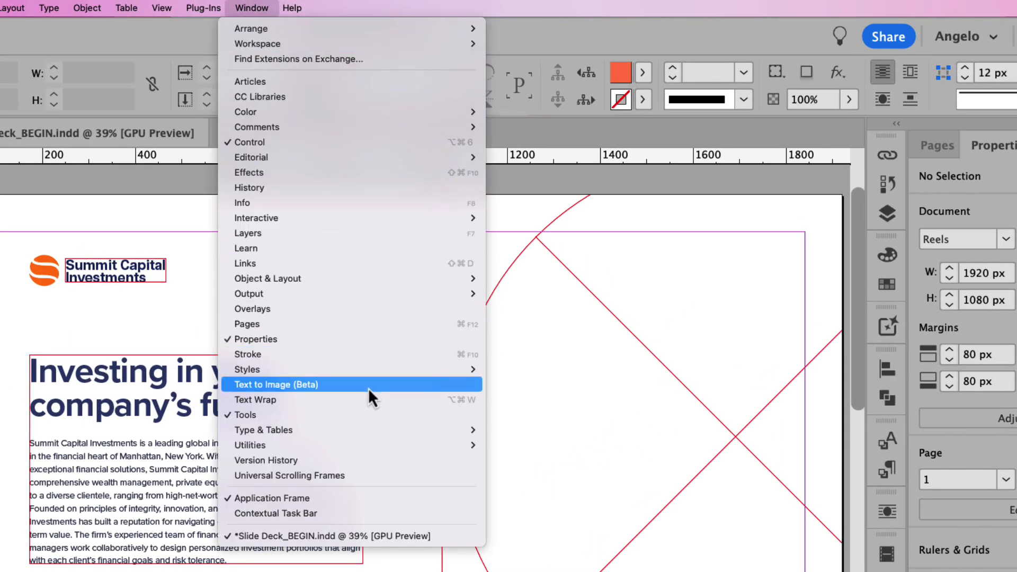
left_click(275, 384)
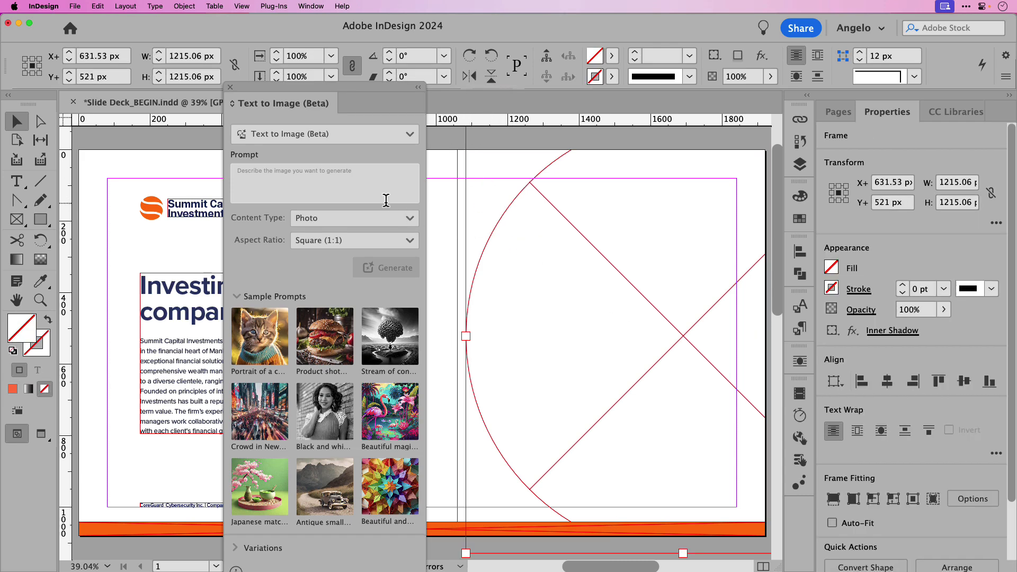
Enter the prompt 'New York skyline, dramatic sunset' with aspect ratio set to Frame dimensions
left_click(324, 183)
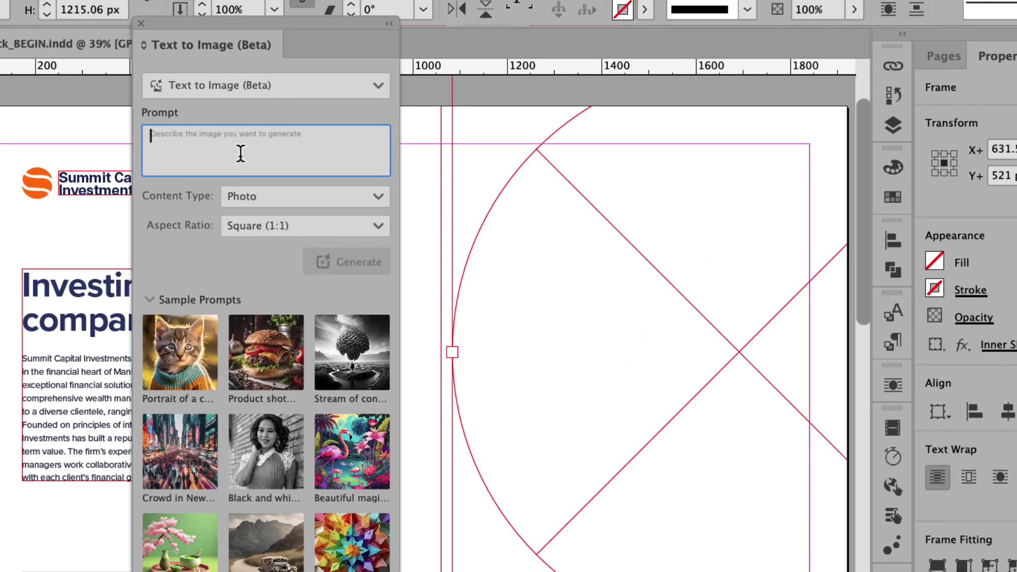
type("New York")
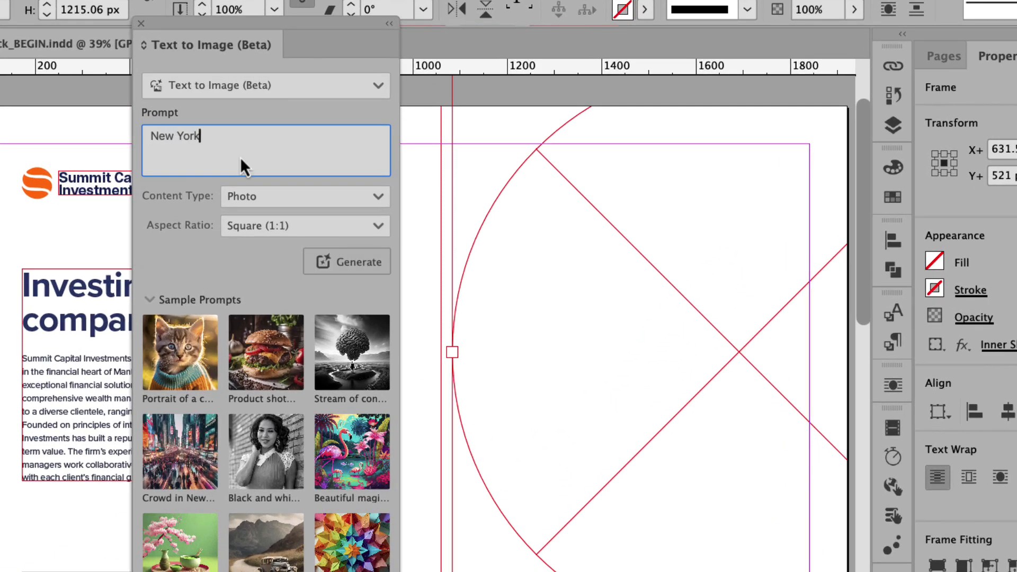
type("skyline")
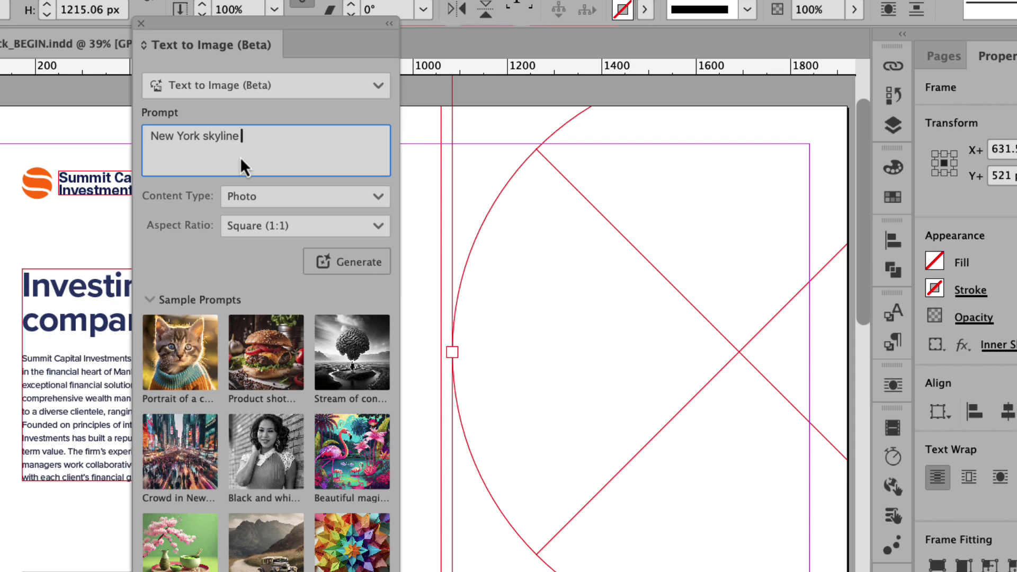
type(", drama")
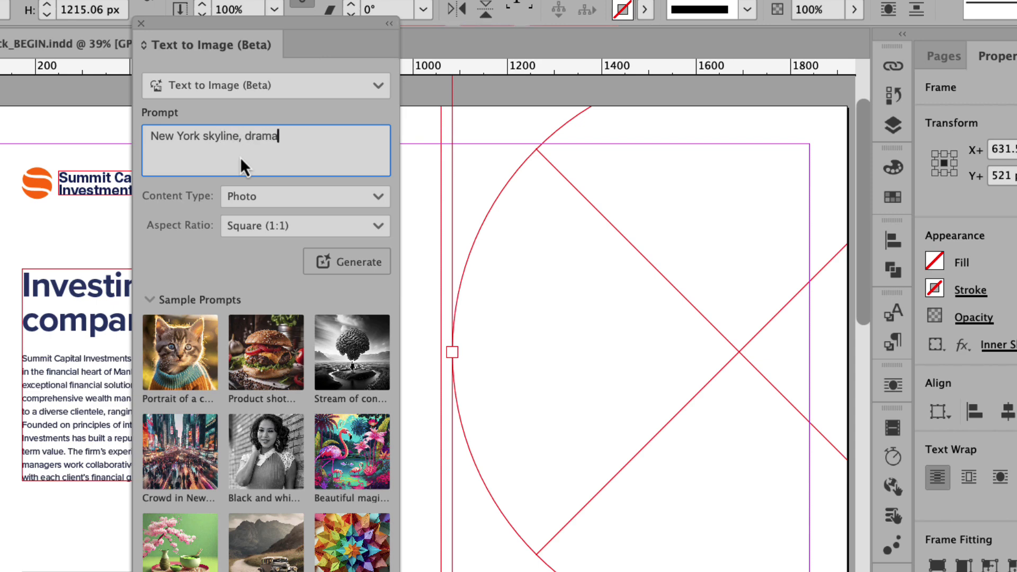
type("tic sunset")
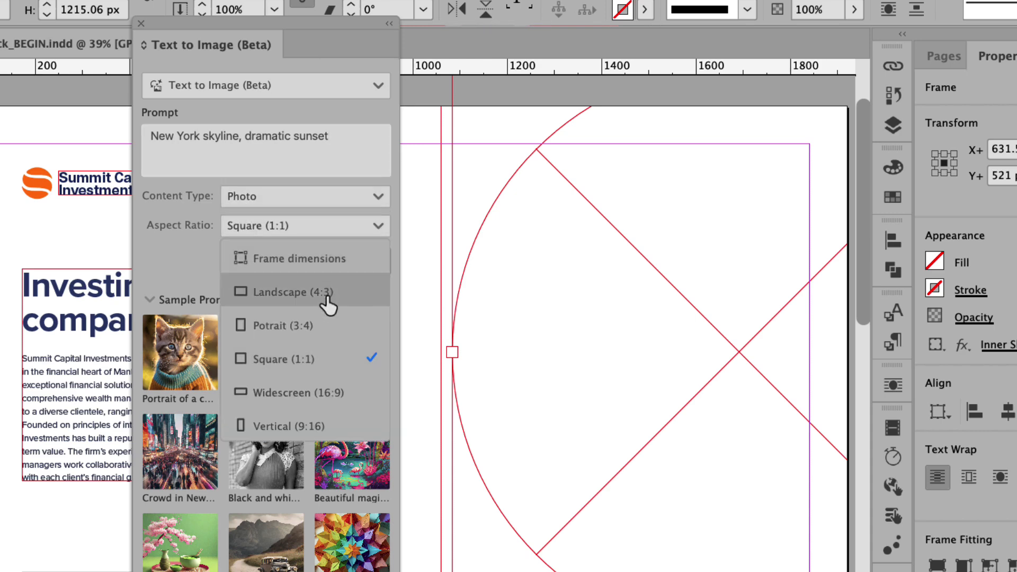
mouse_move(318, 292)
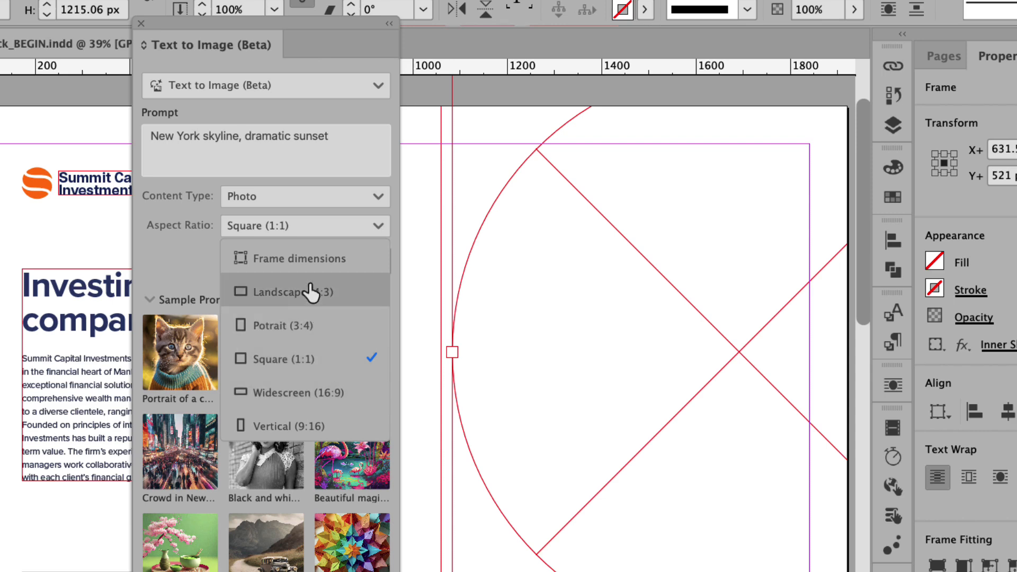
mouse_move(348, 271)
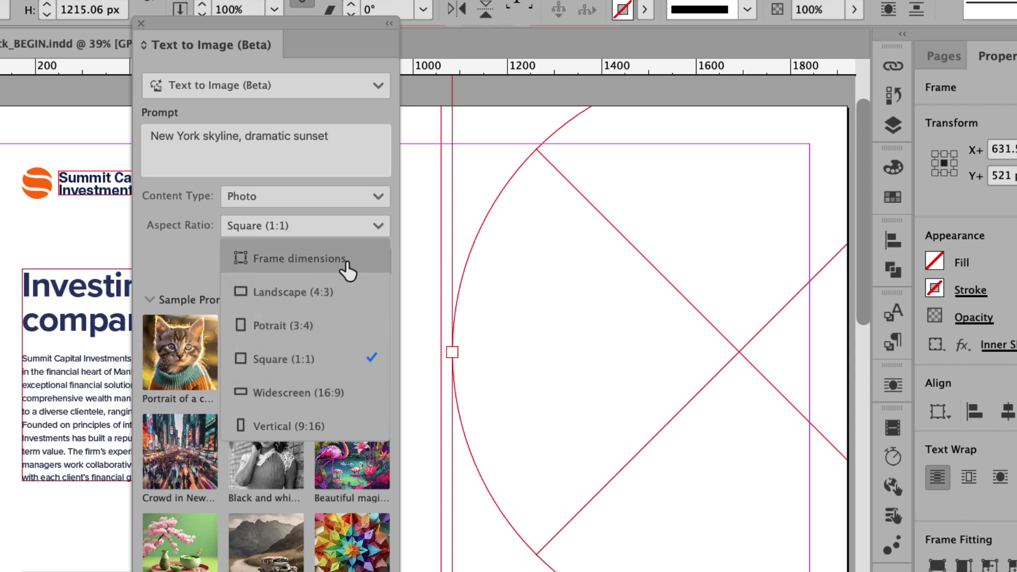
left_click(305, 257)
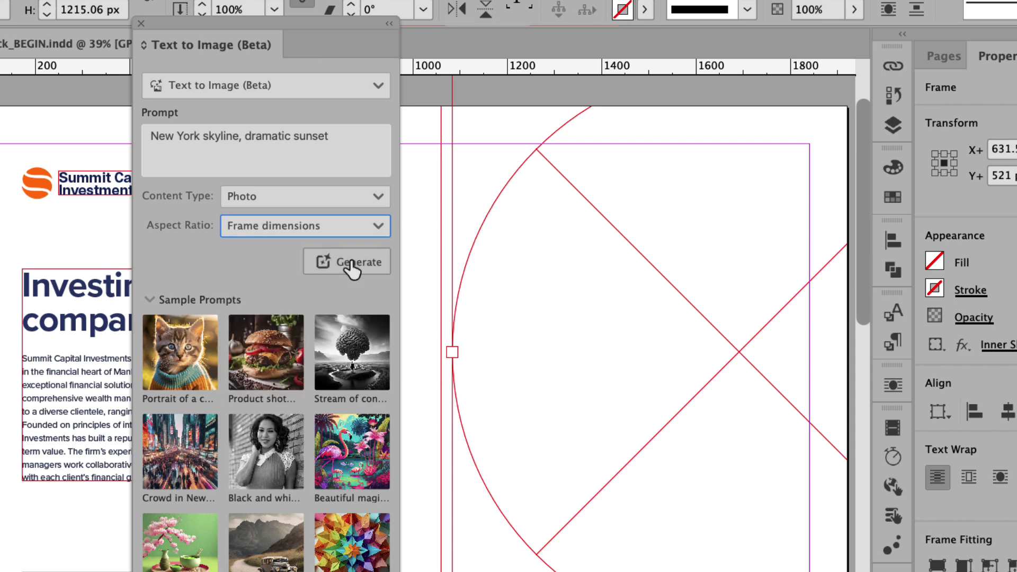
mouse_move(262, 271)
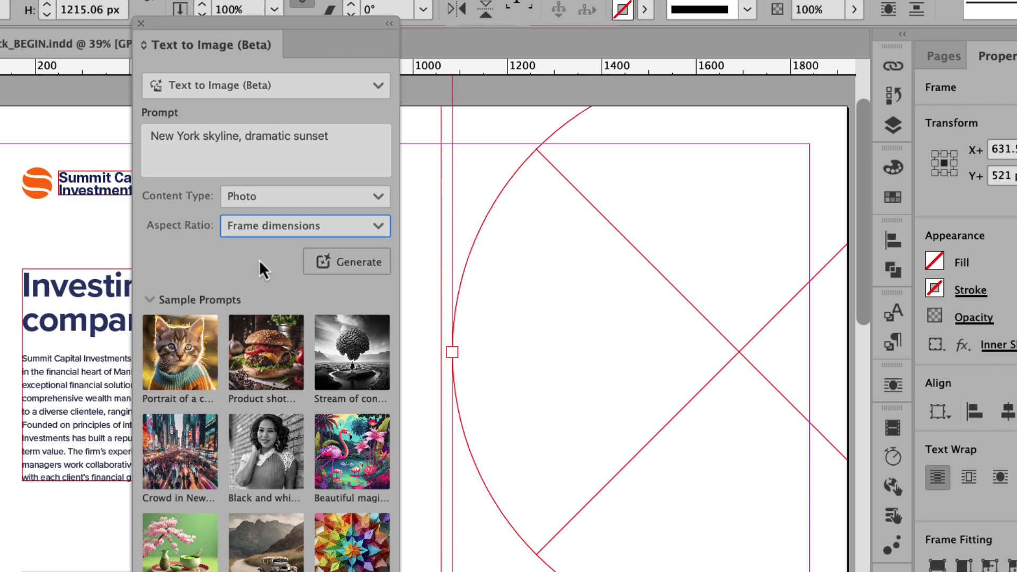
Generate skyline variations and place the third one in the circular frame
left_click(346, 261)
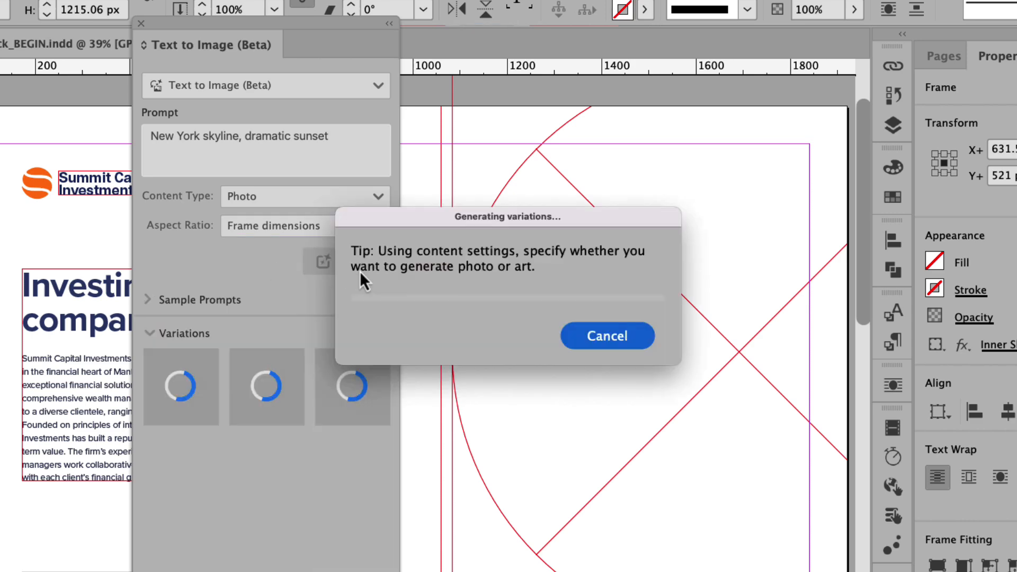
mouse_move(263, 288)
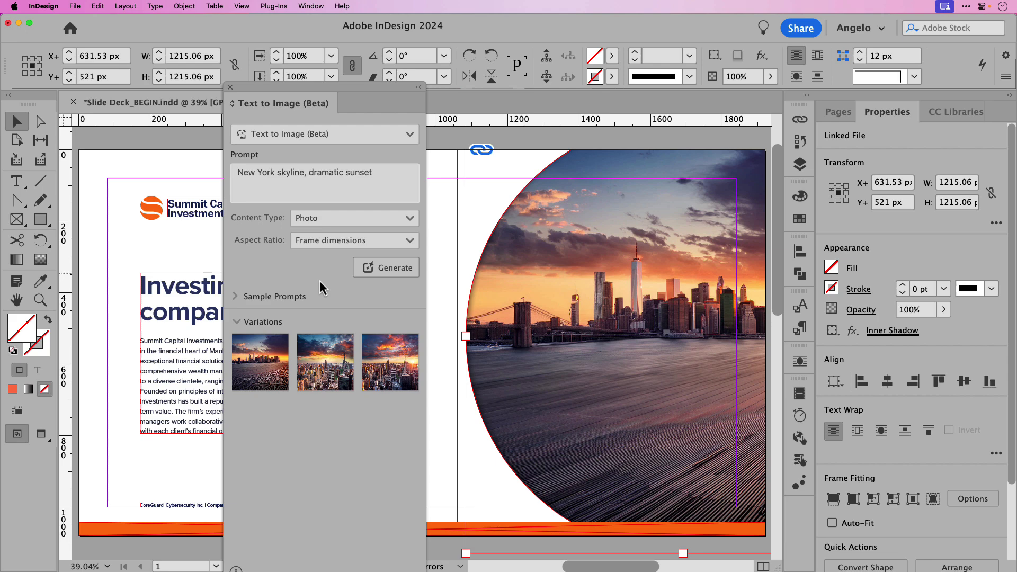
left_click(325, 362)
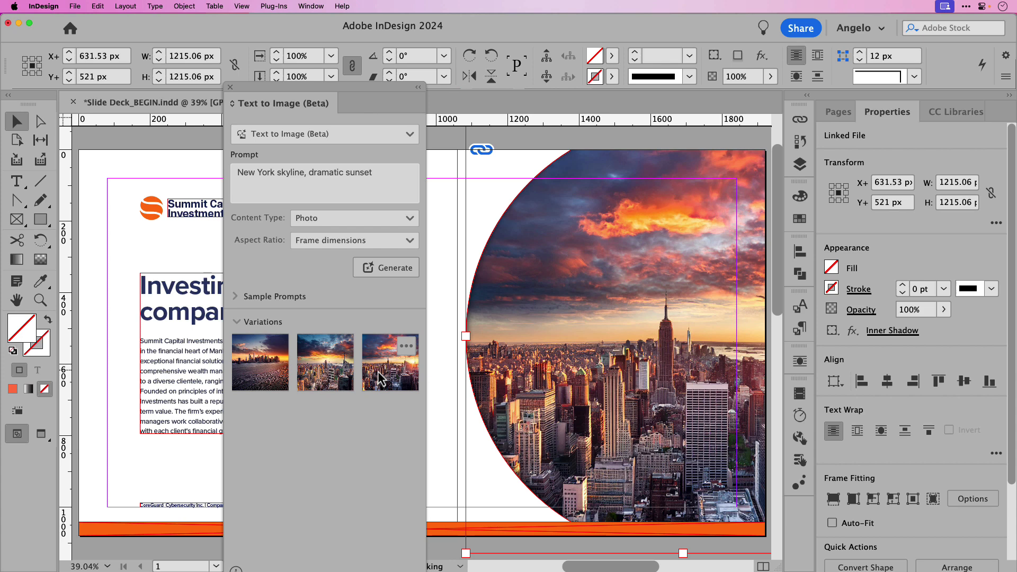
mouse_move(325, 362)
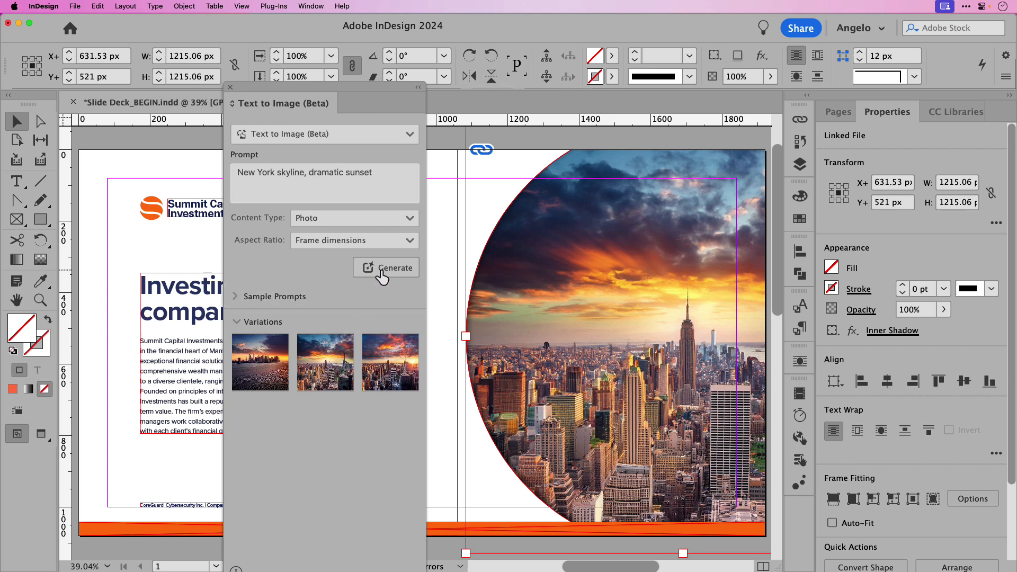
Close the Text to Image panel and go to page 2
left_click(386, 267)
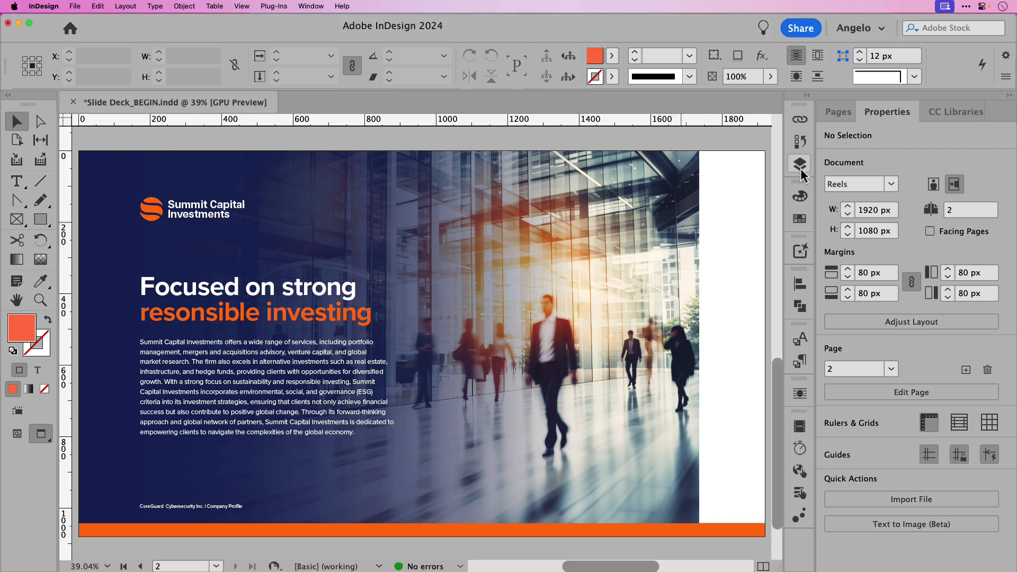
Close the Layers panel, select the office photo frame, and try Frame Fitting options
left_click(800, 164)
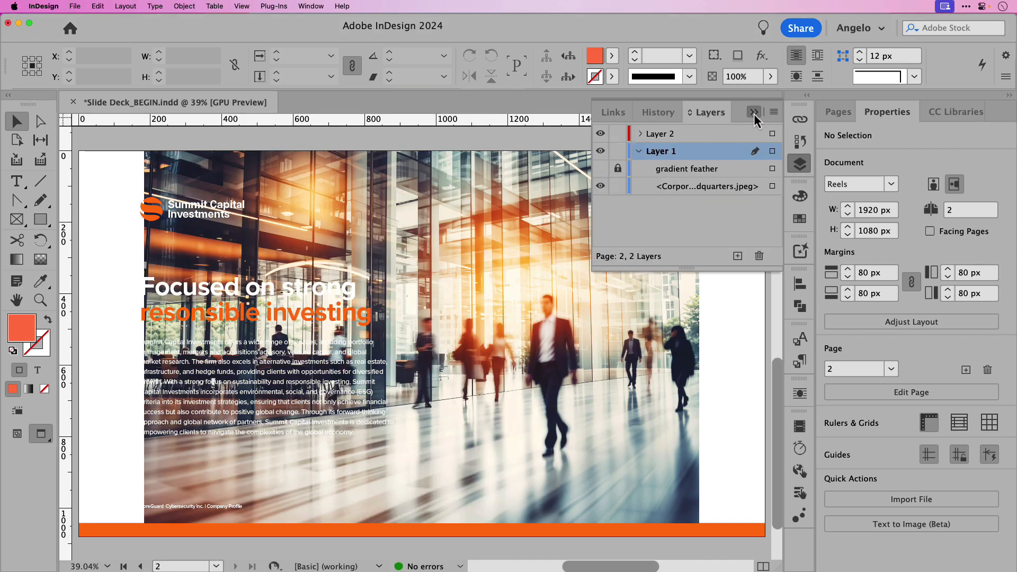
left_click(754, 112)
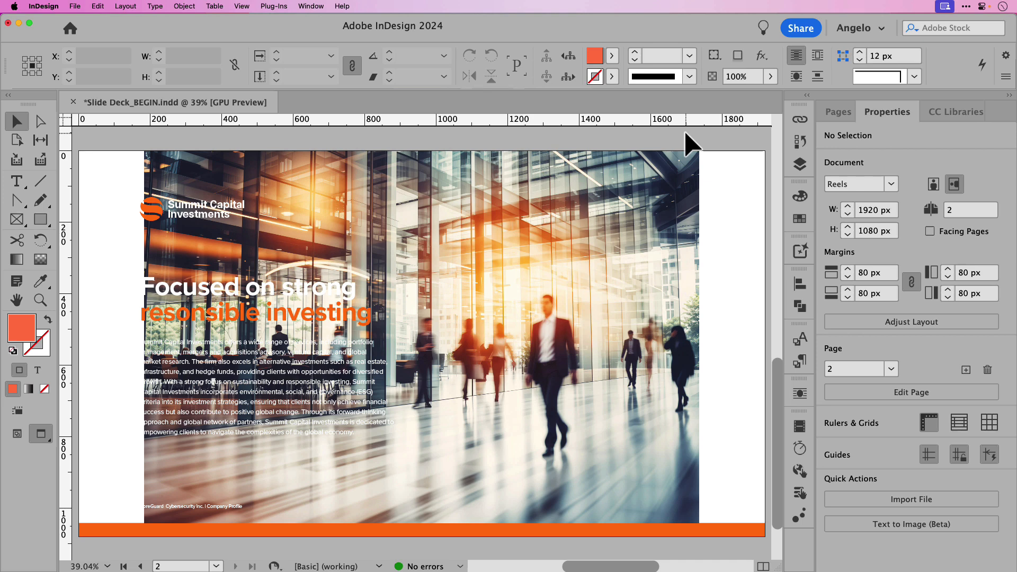
left_click(421, 337)
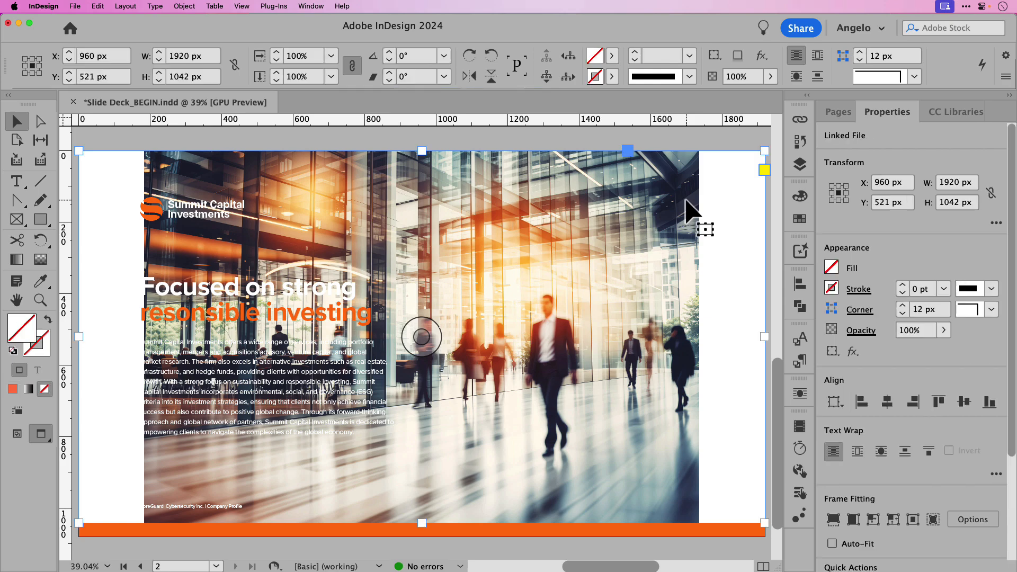
left_click(833, 519)
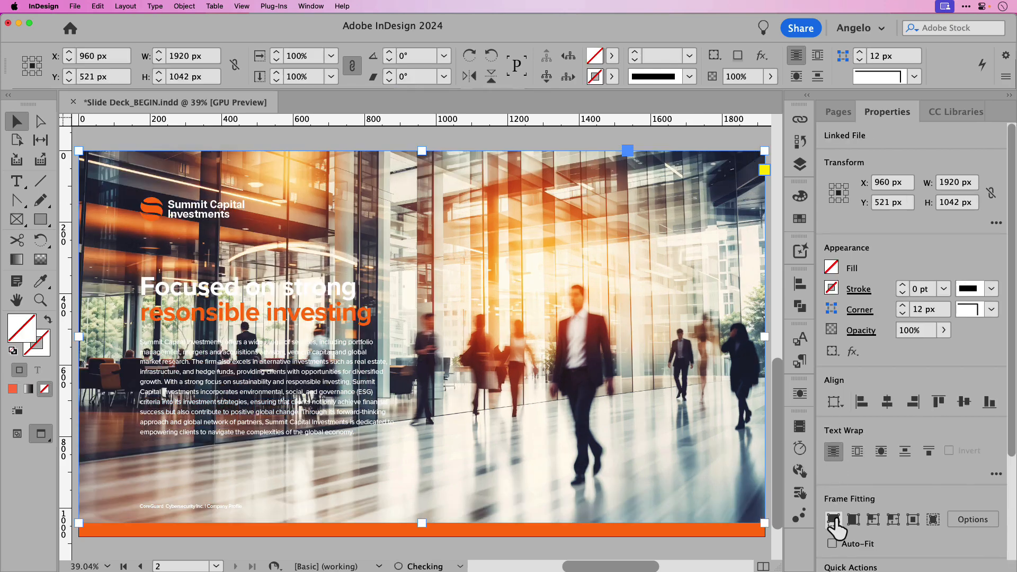
left_click(832, 518)
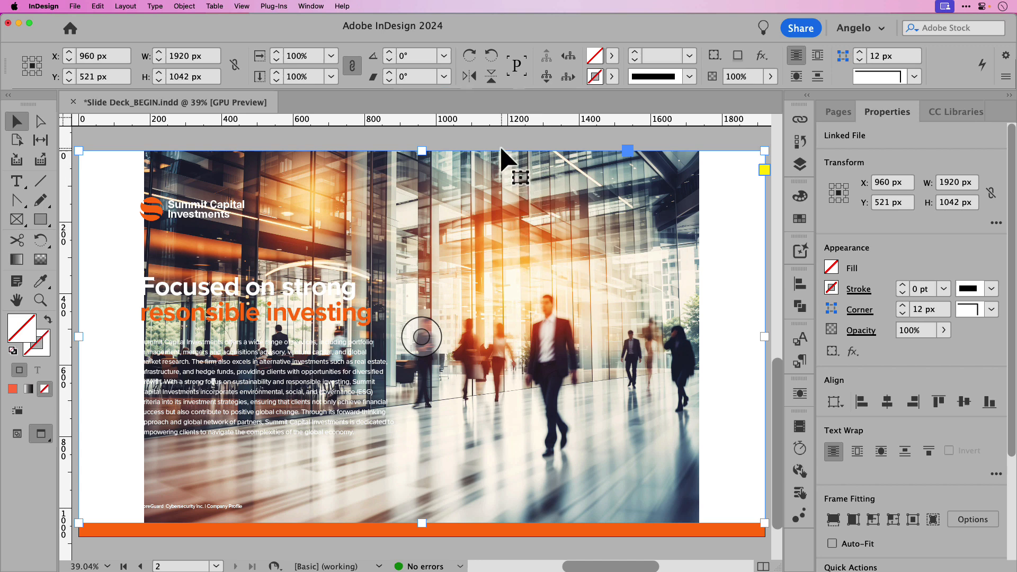
mouse_move(499, 151)
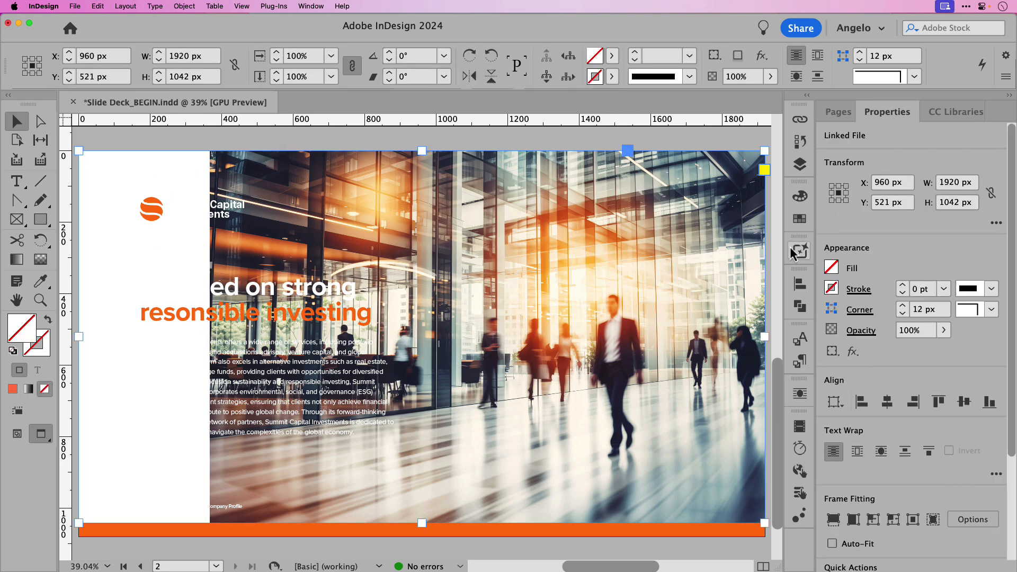
Open the generative panel aside the photo and keep Generative Expand as the mode
left_click(799, 251)
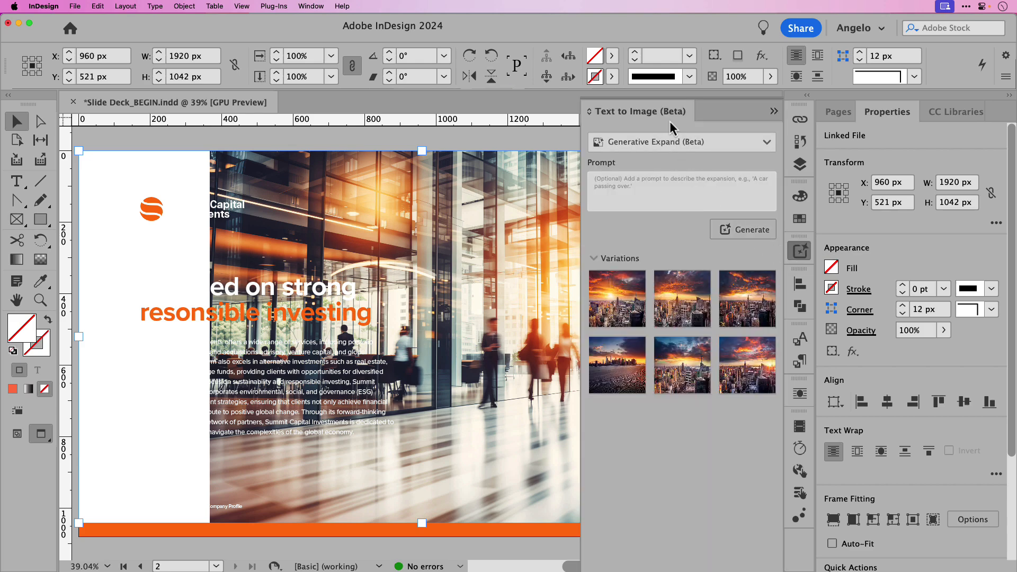
left_click_drag(636, 111, 237, 90)
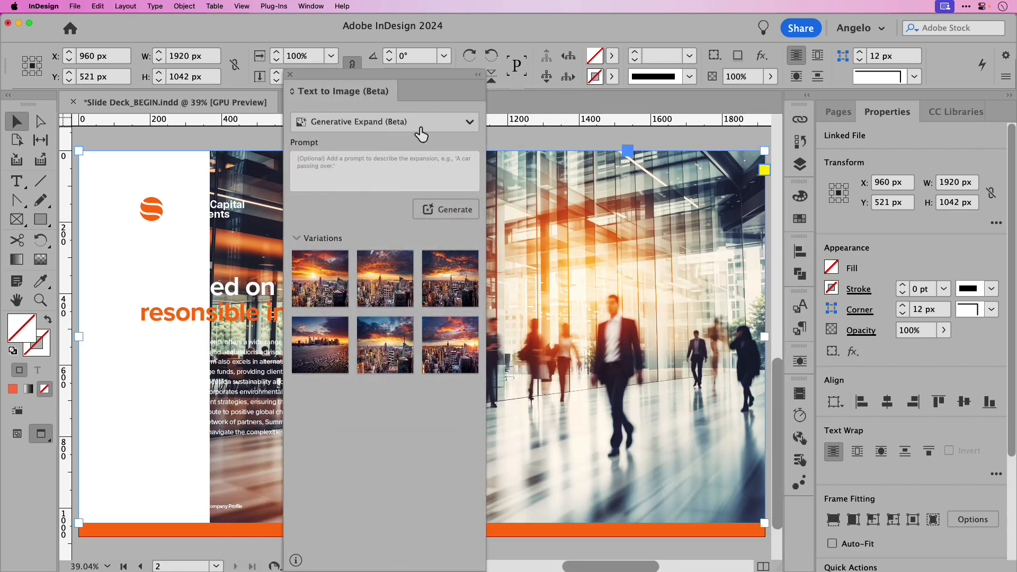
mouse_move(345, 130)
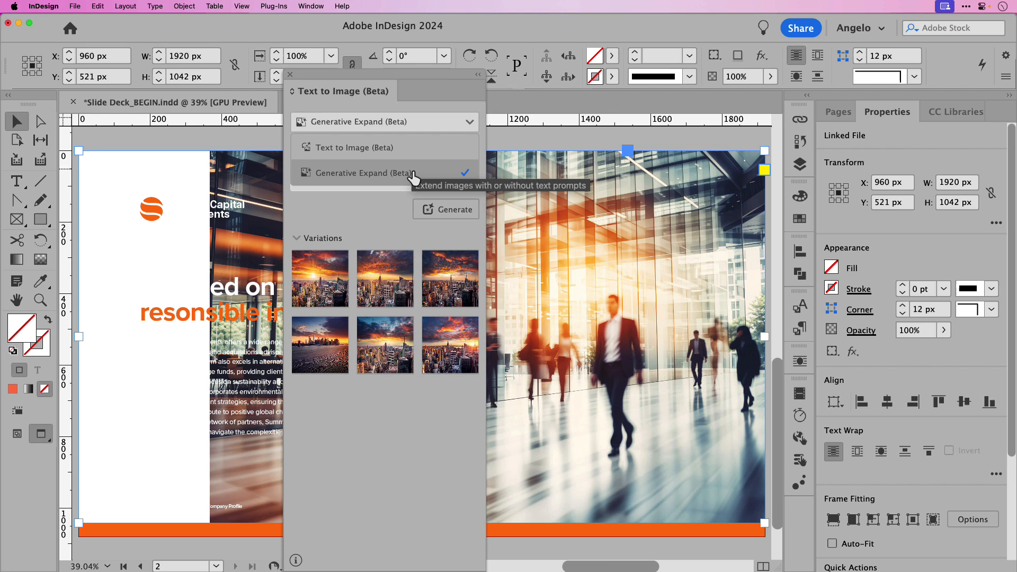
left_click(362, 172)
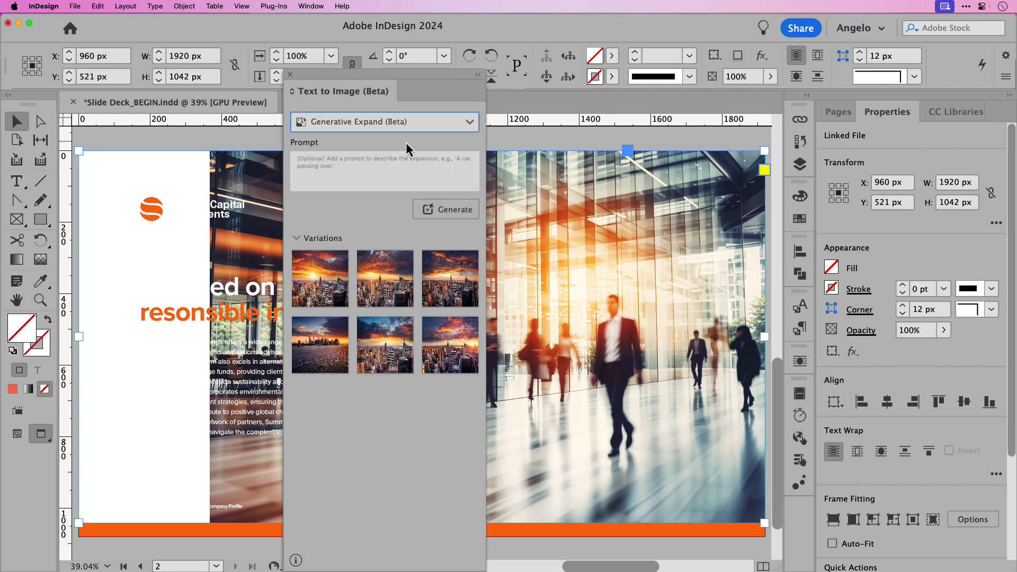
mouse_move(355, 174)
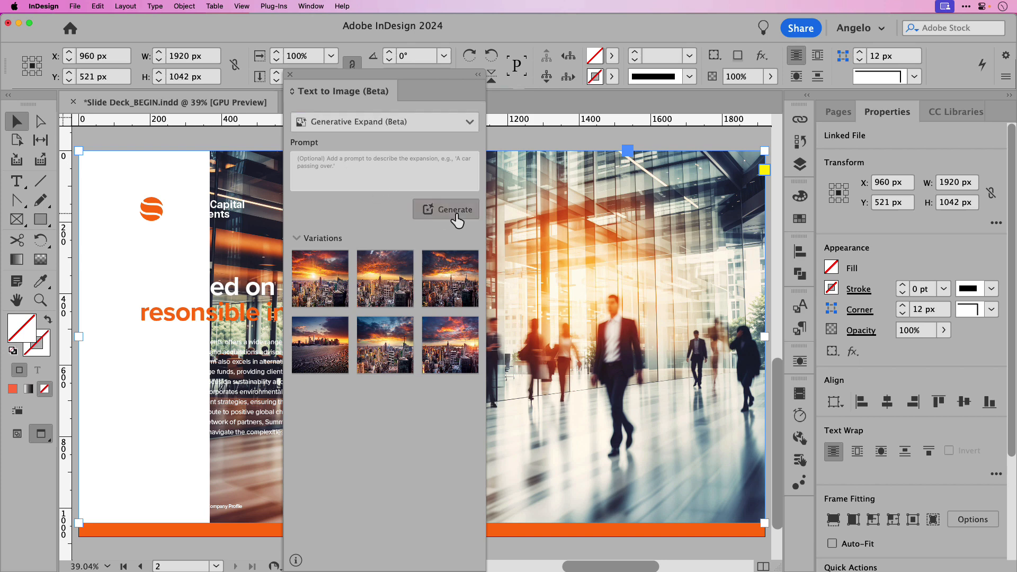
Generate expanded office photos, apply a variation, and check the GenAI image in Layers
left_click(453, 209)
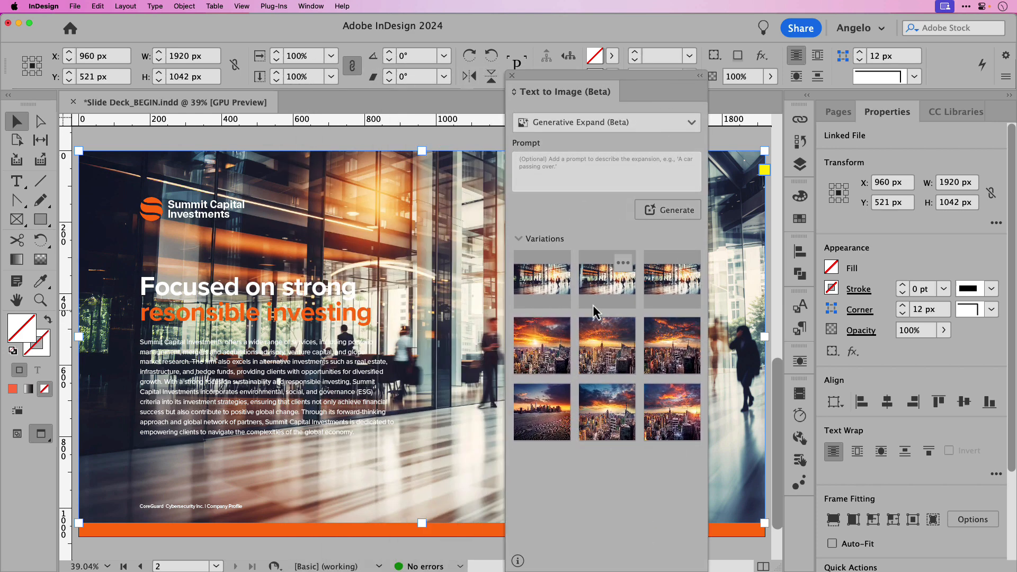
mouse_move(616, 286)
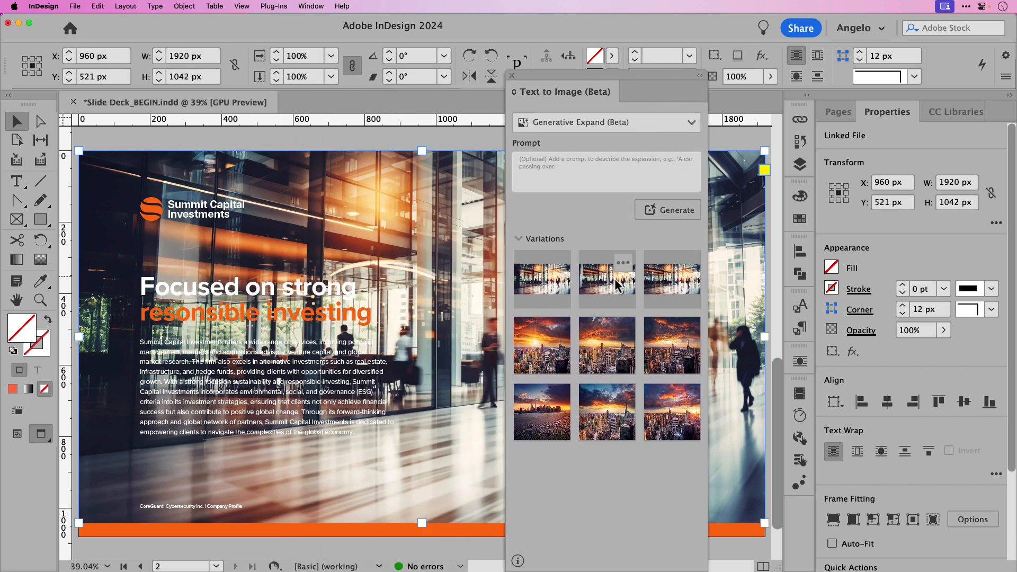
mouse_move(672, 279)
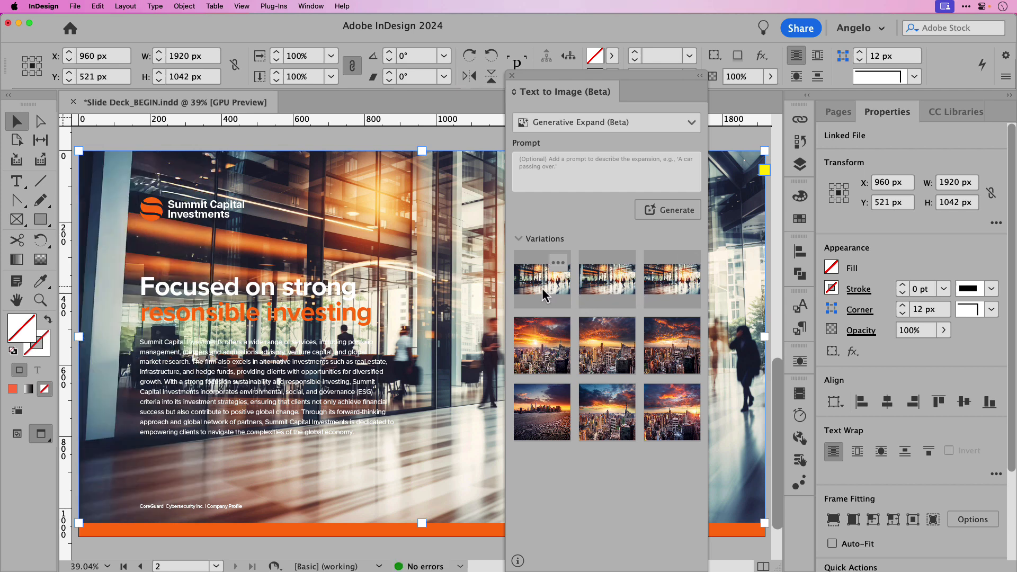
left_click(855, 28)
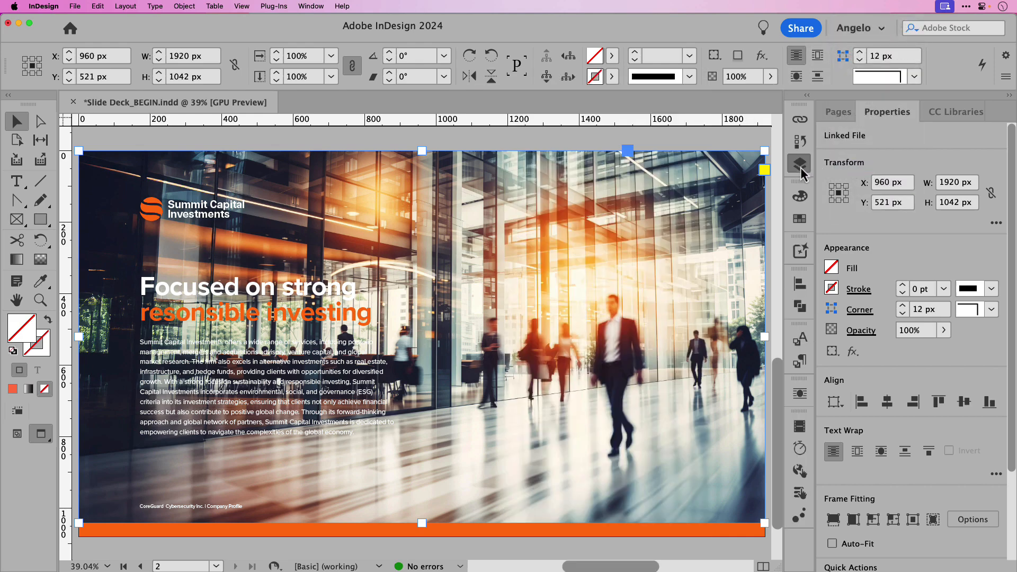
left_click(800, 164)
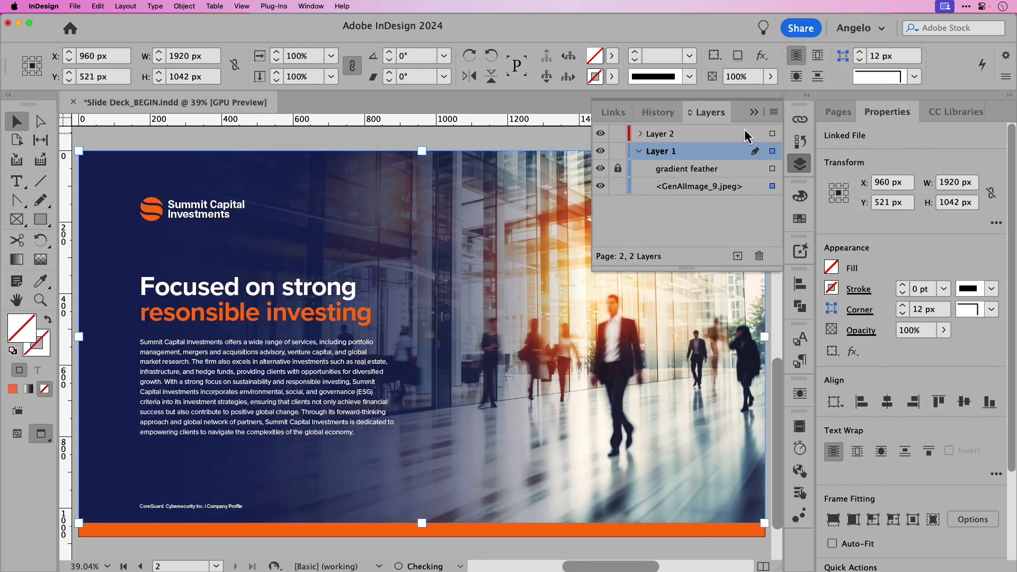